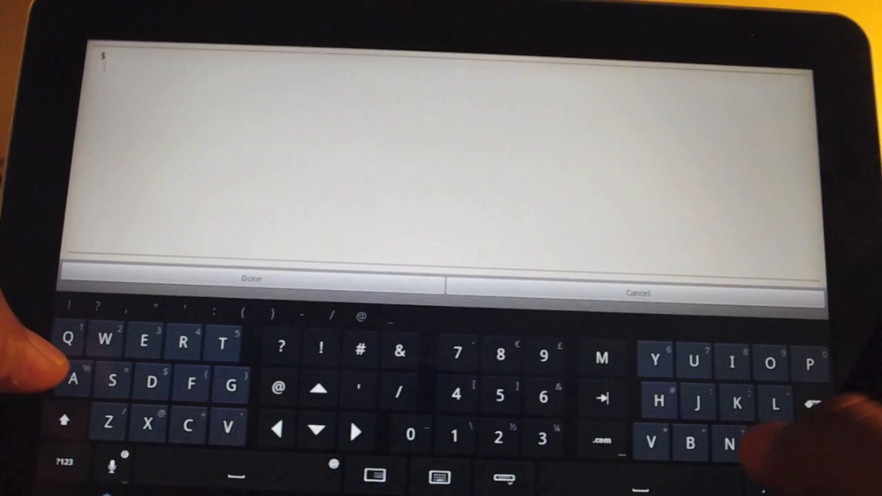
Enter the partial word 'And' in the note field to surface suggestions like Andrew
type("Andr")
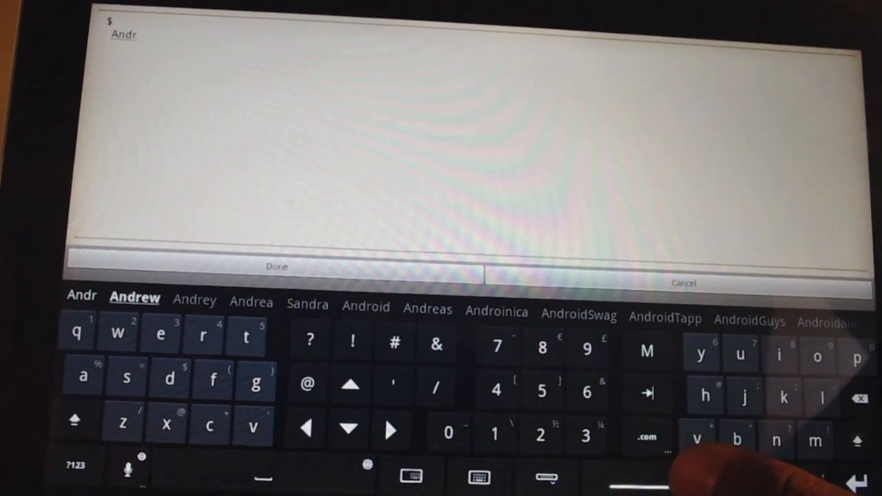
left_click(135, 298)
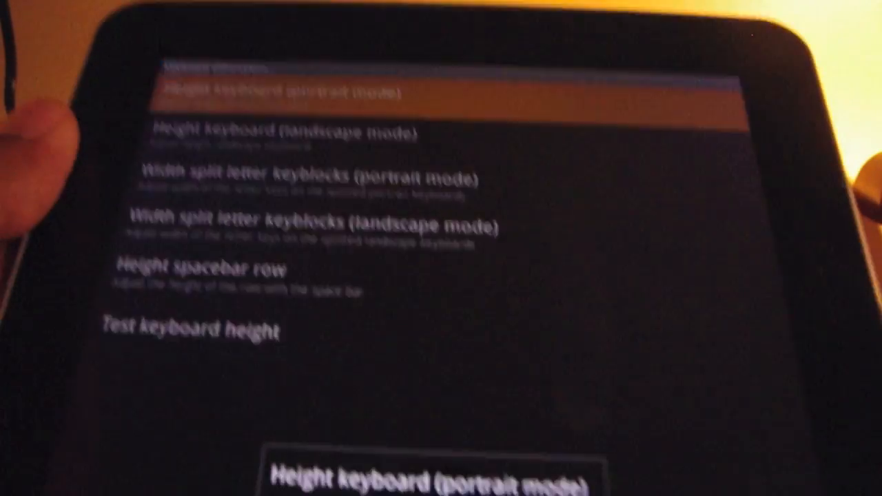
Lower the portrait-mode keyboard height percentage with its slider
left_click(275, 90)
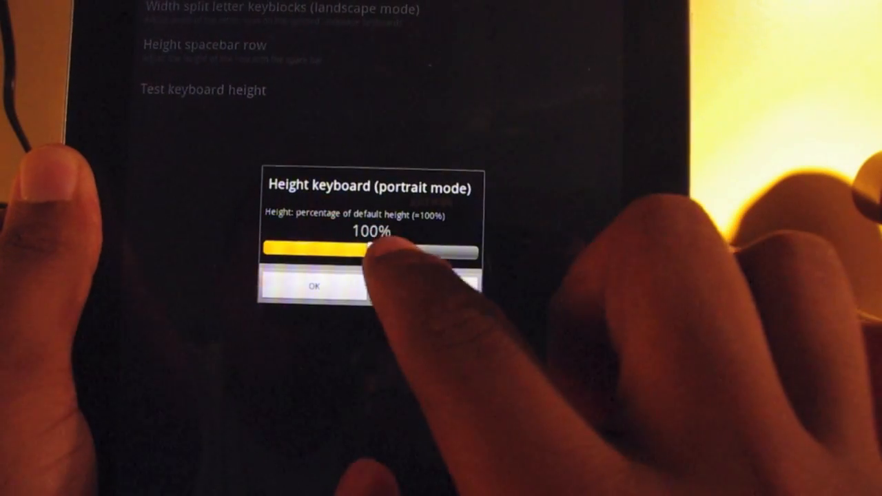
left_click_drag(372, 248, 292, 248)
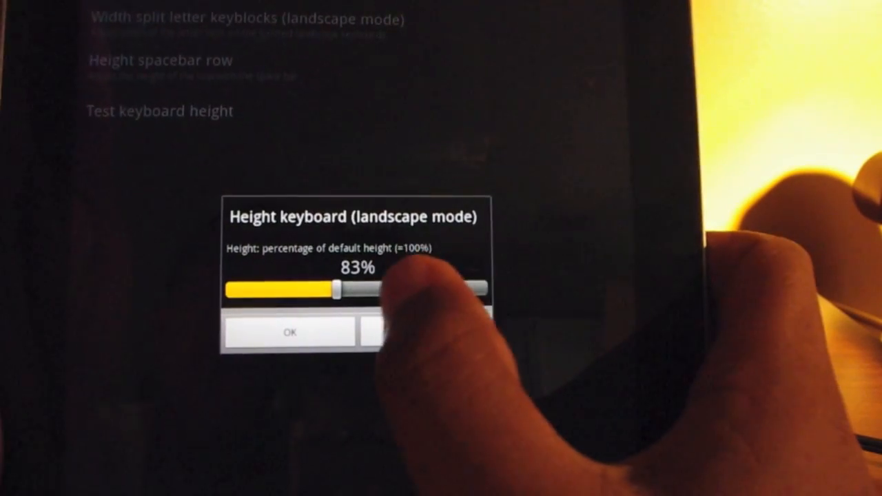
Set the landscape-mode keyboard height to 157% of default and confirm it
left_click_drag(337, 292, 434, 285)
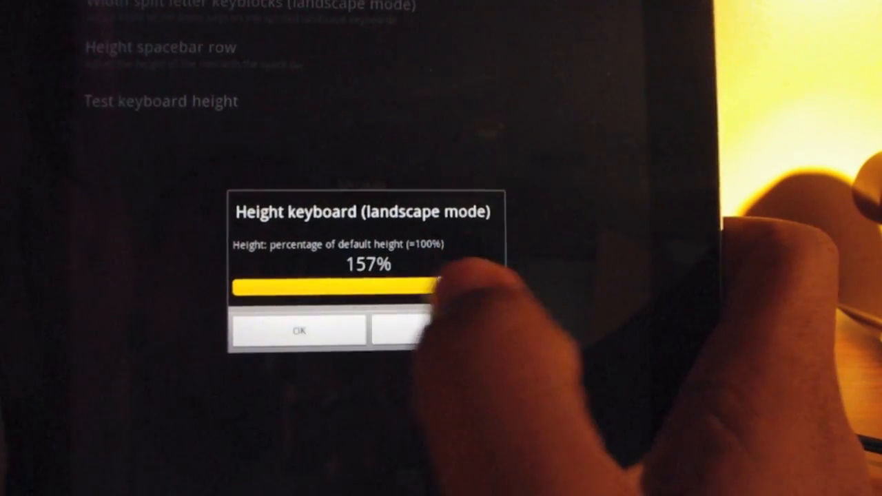
left_click(299, 331)
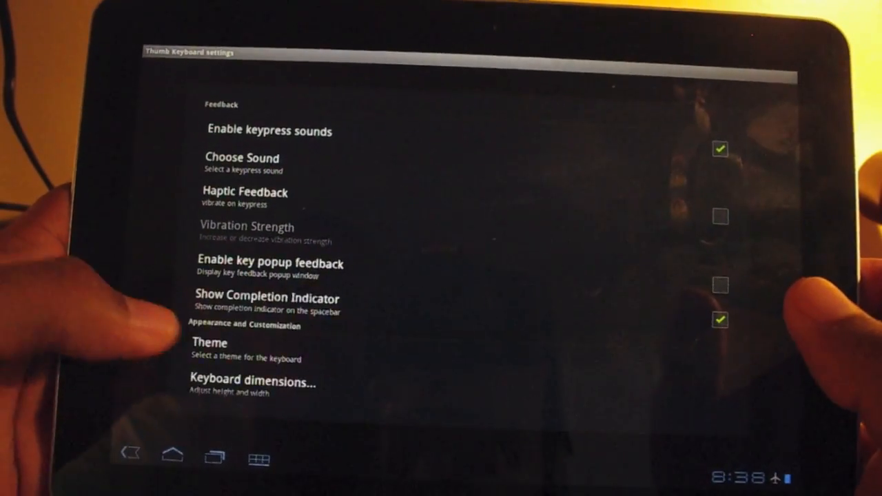
Choose Honeycomb City from the keyboard theme list
left_click(209, 342)
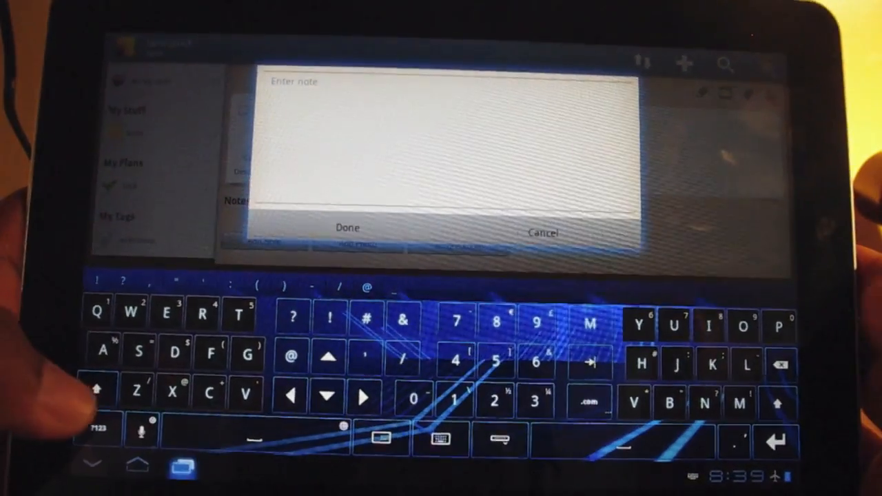
Return from the Springpad note to the keyboard theme settings
left_click(182, 463)
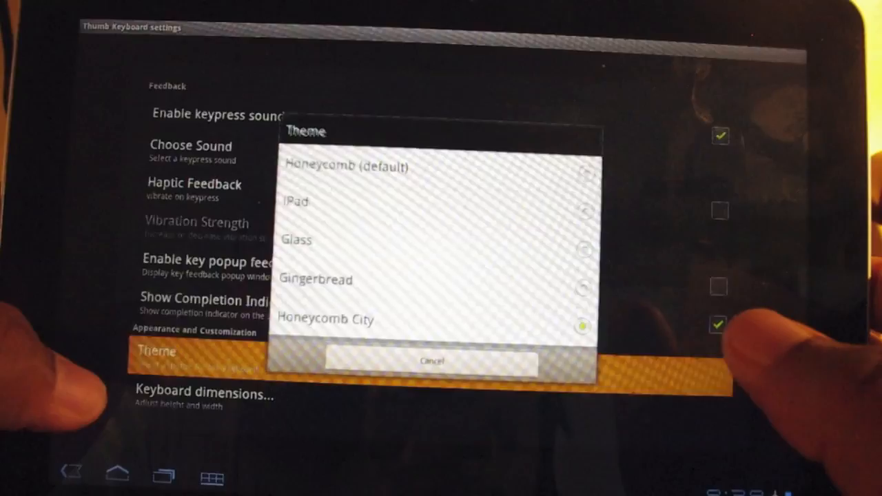
Apply the Glass theme and show the translucent keyboard in the note field
left_click(433, 361)
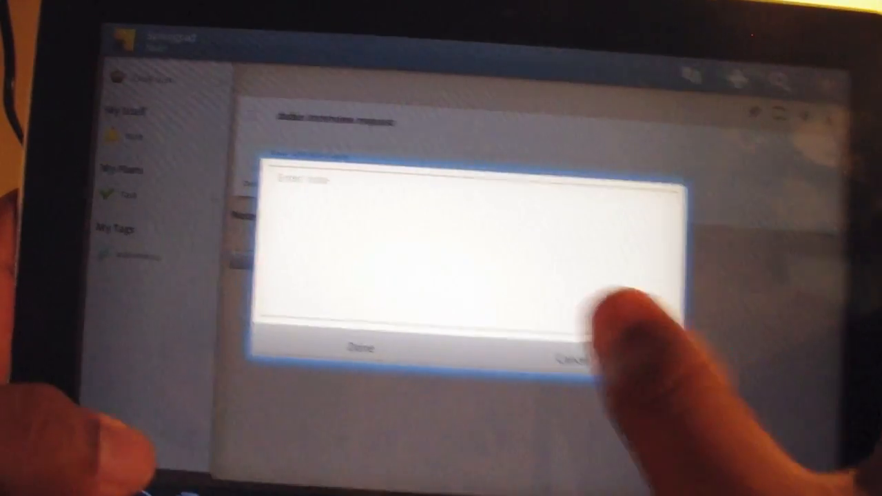
left_click(468, 241)
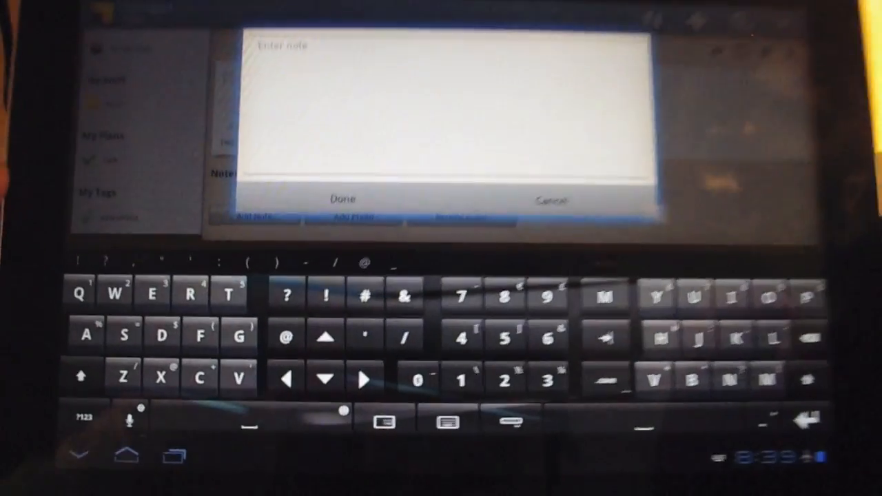